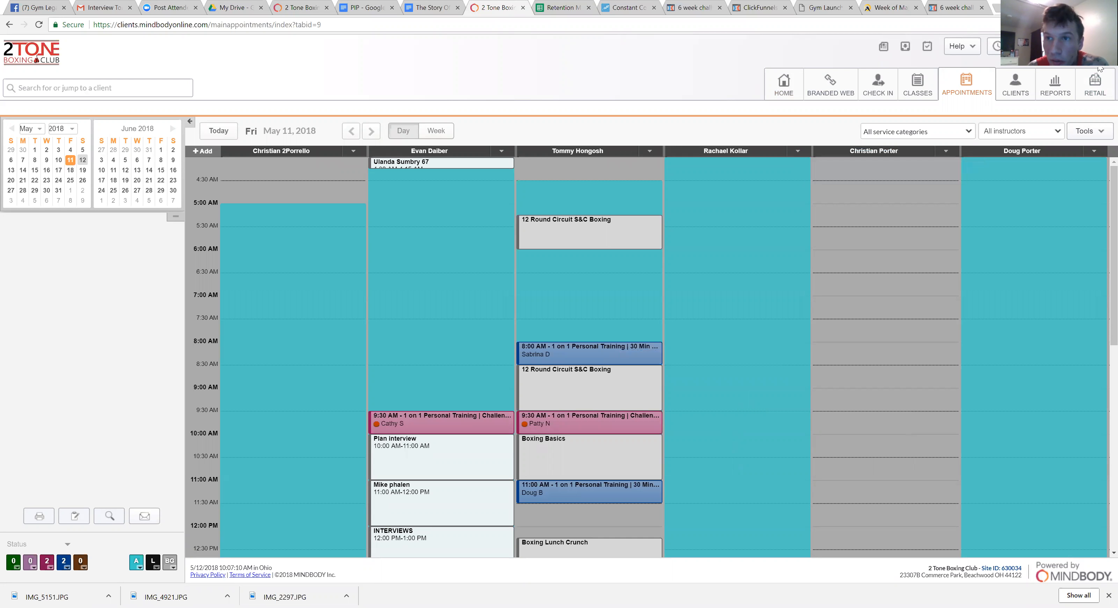
Go to the Retail point of sale from the appointment schedule.
click(1095, 84)
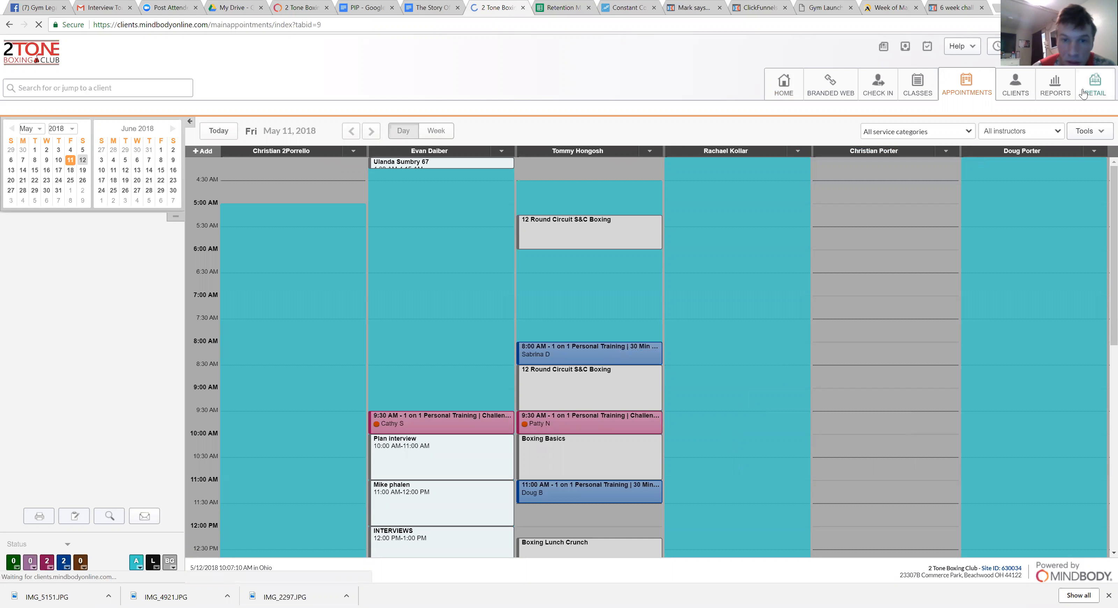
click(1094, 84)
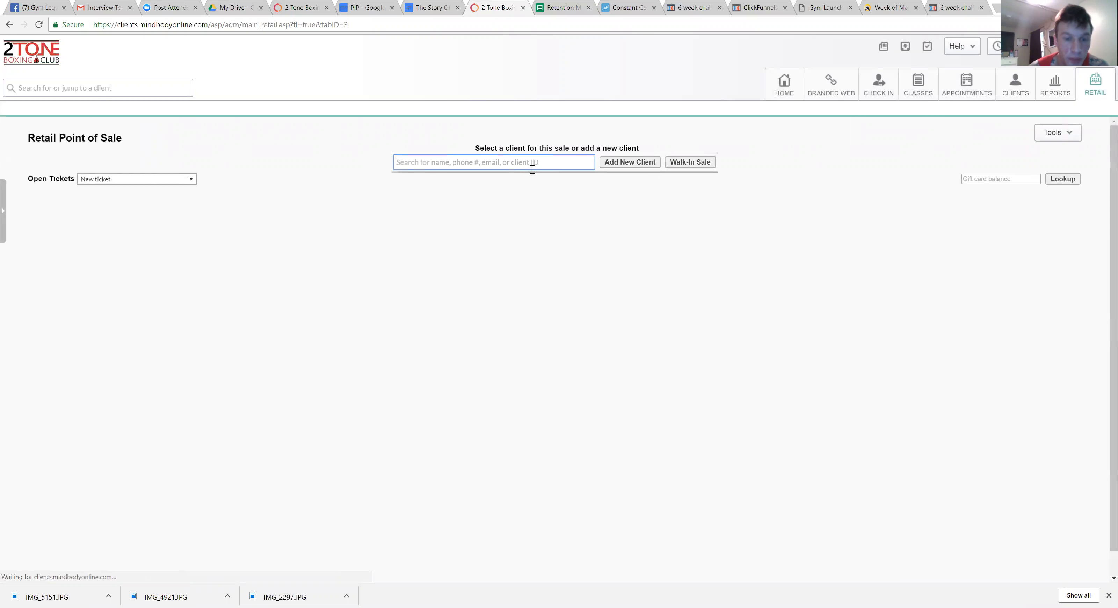
text(evan)
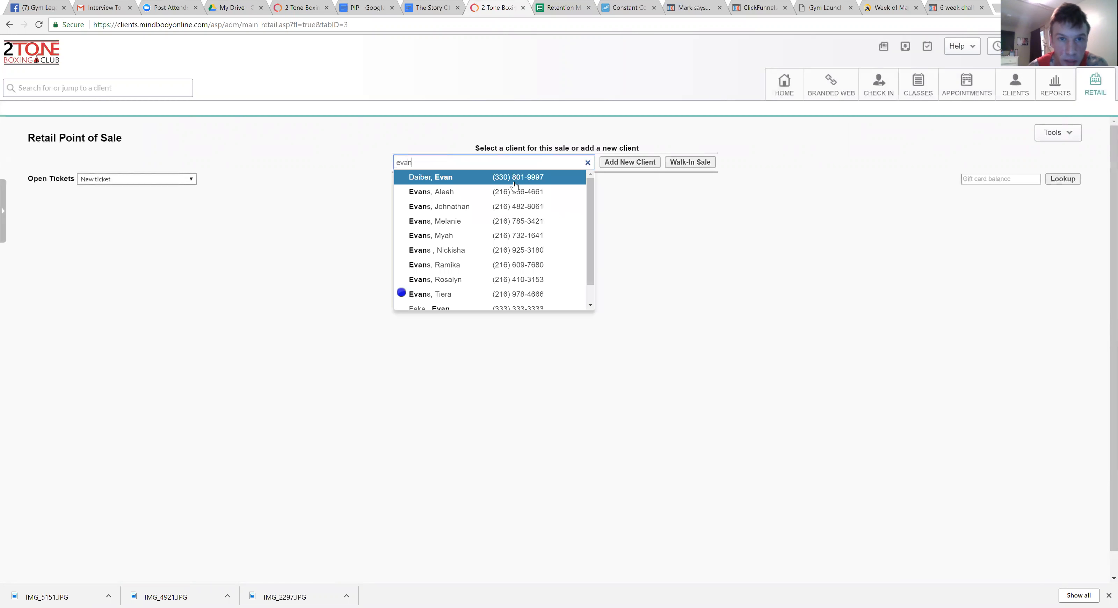
click(429, 176)
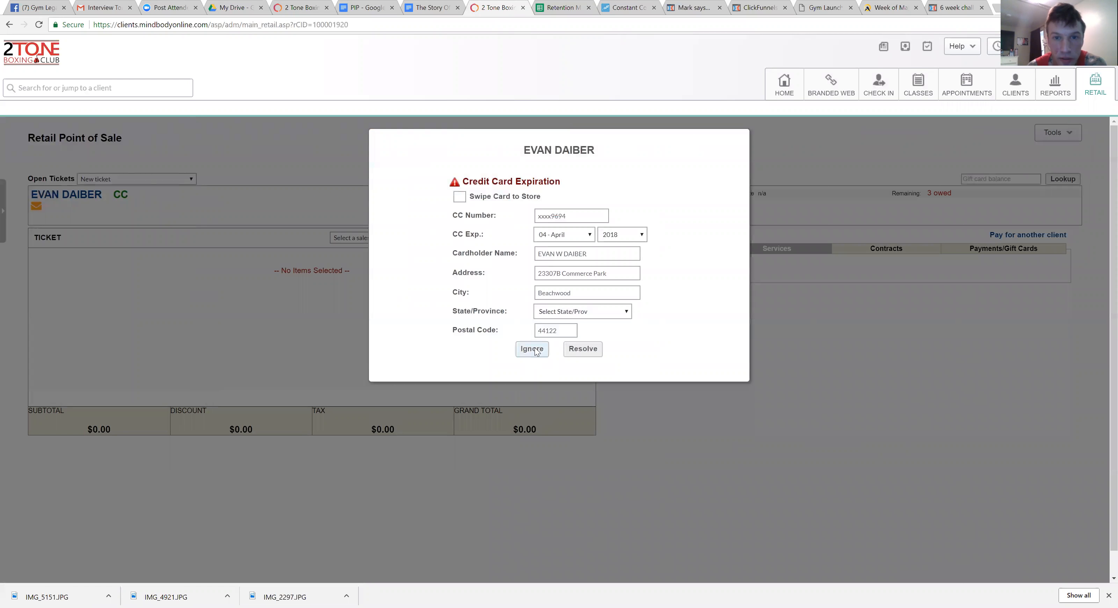
click(531, 349)
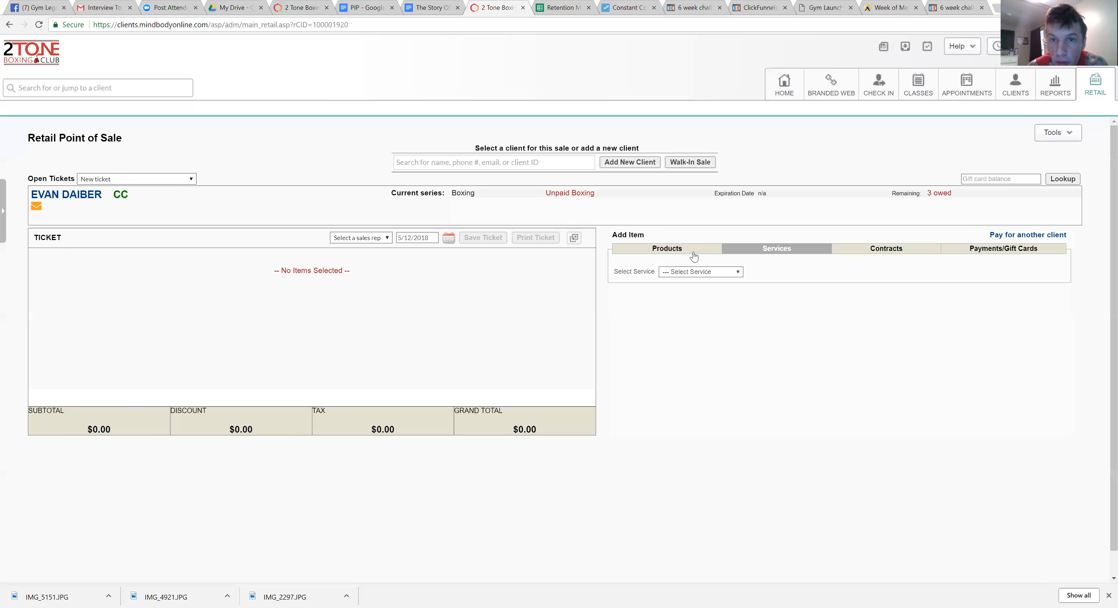
Search the product catalogue for gloves.
click(666, 248)
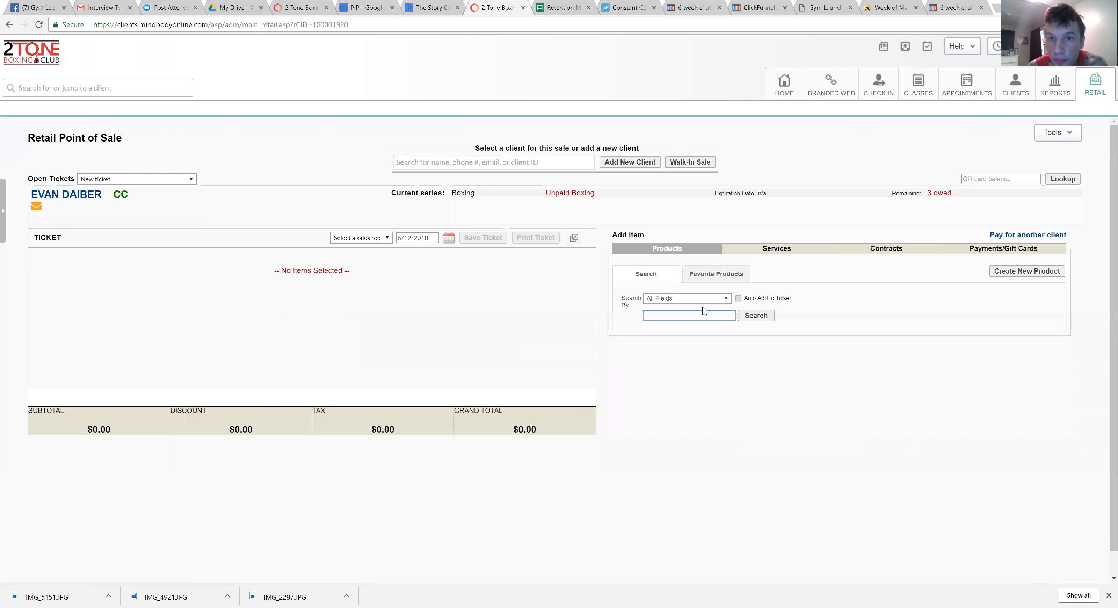
text(glove)
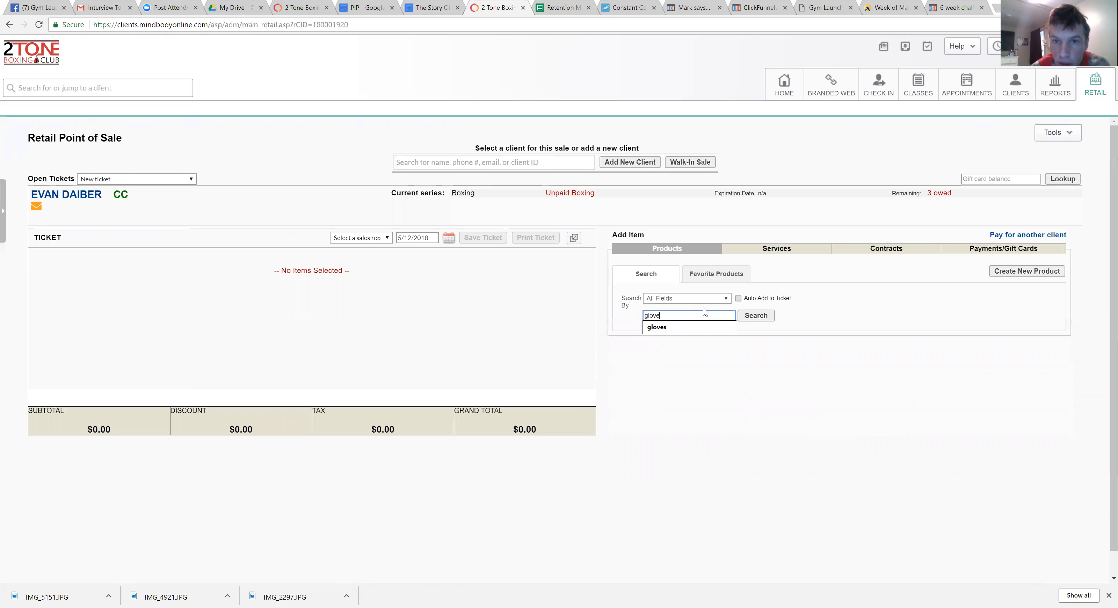
click(755, 315)
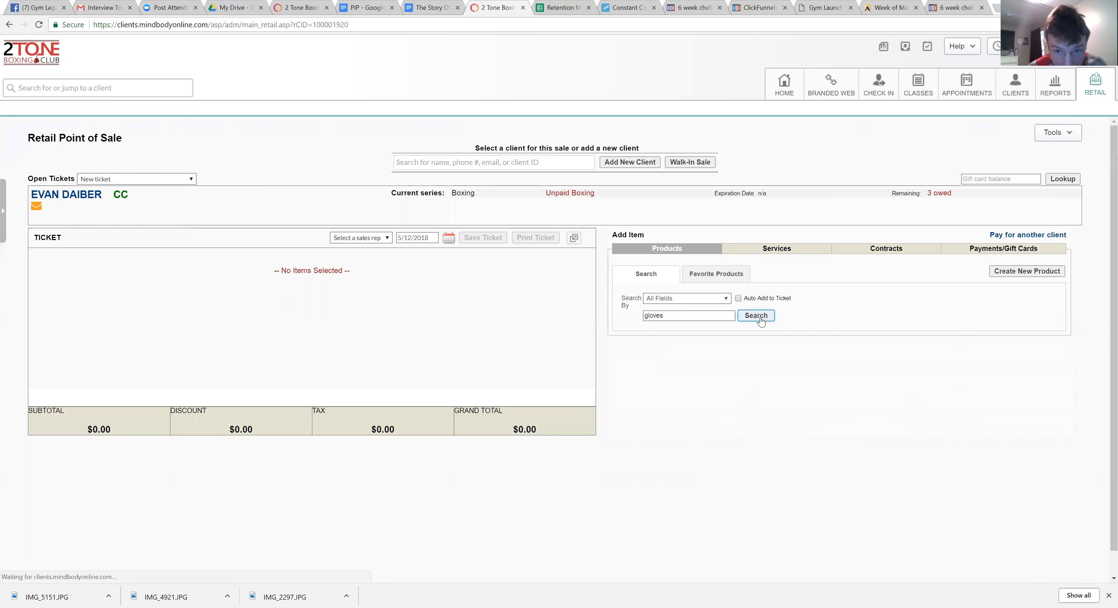
click(756, 315)
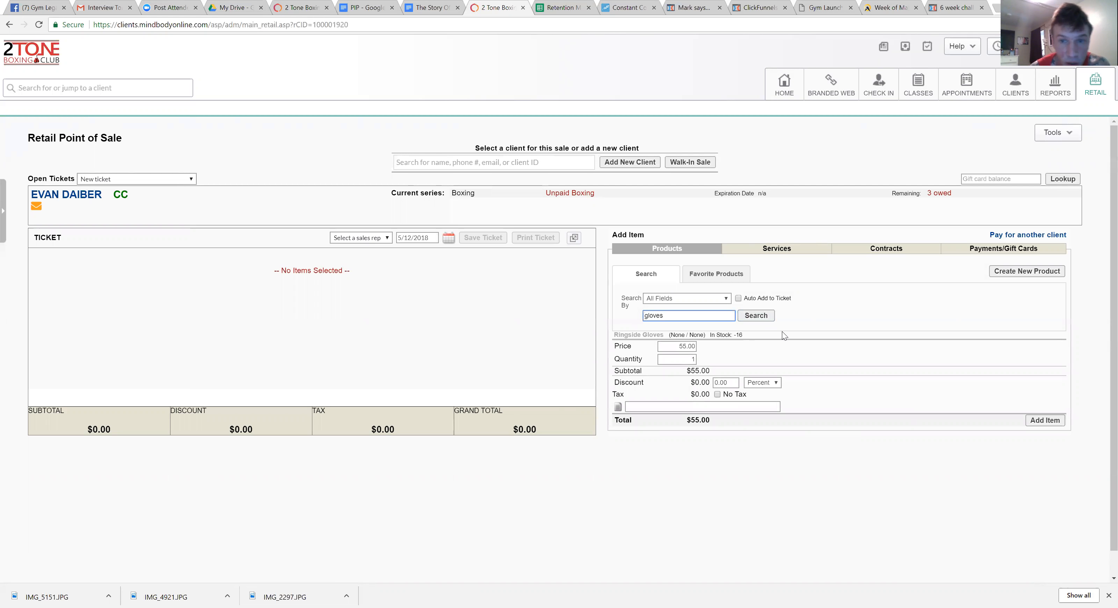
mouse_move(702, 348)
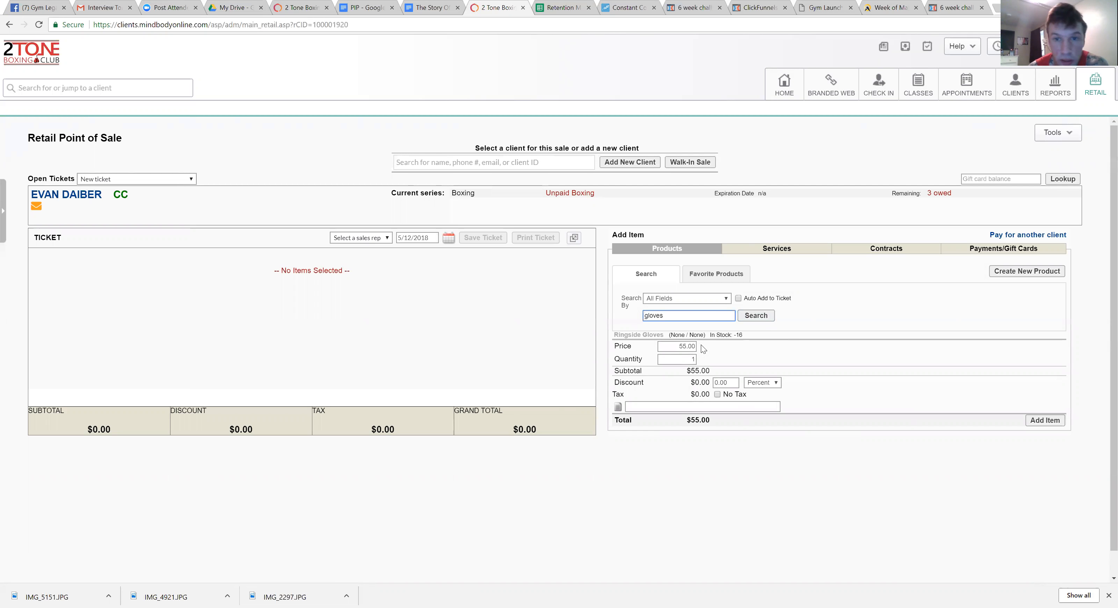
Add Ringside Gloves to the ticket at $35.00 instead of $55.
click(676, 346)
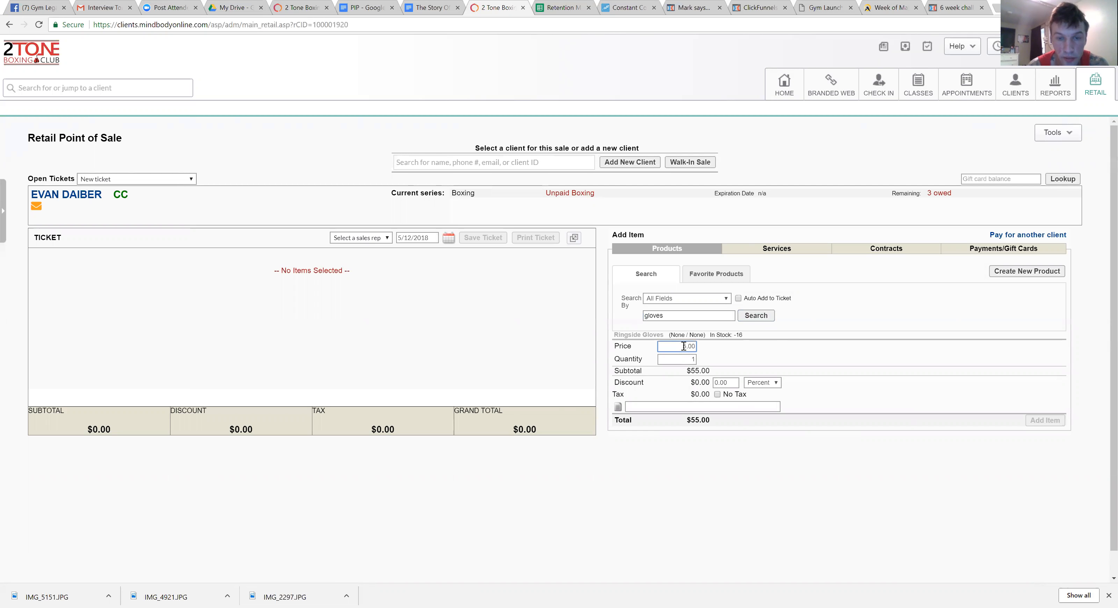
text(35.00)
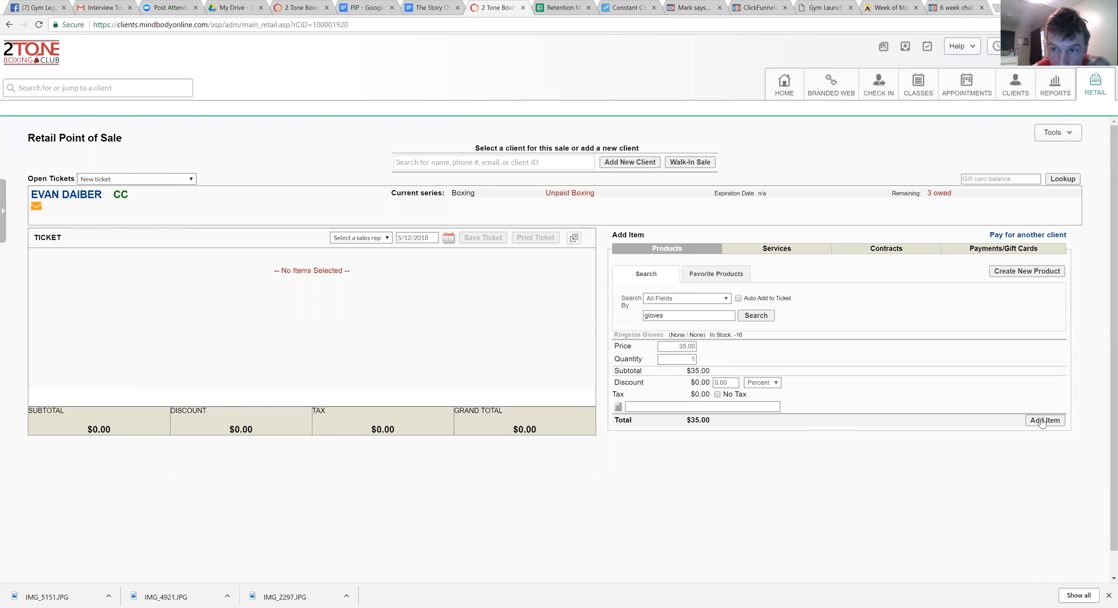
click(1045, 420)
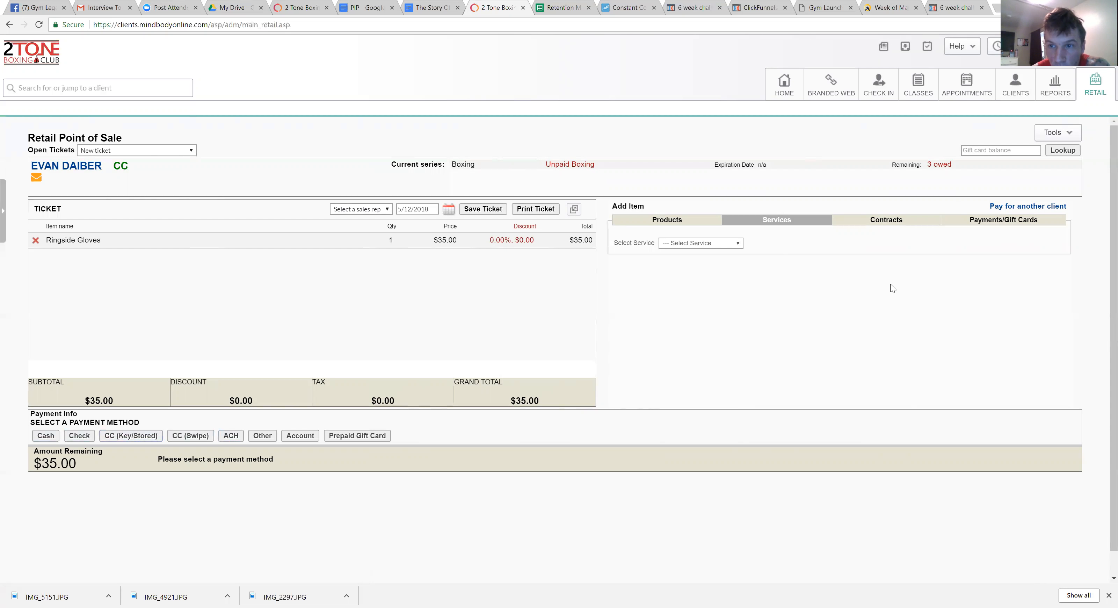
mouse_move(737, 245)
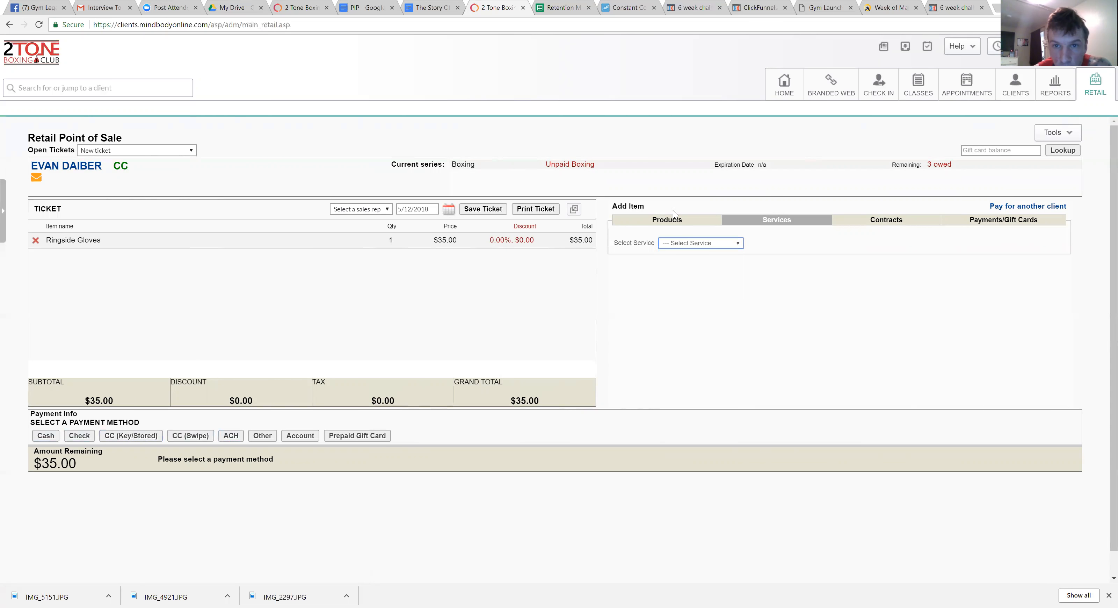
Search products for 'baloons' and find no matching product.
click(666, 220)
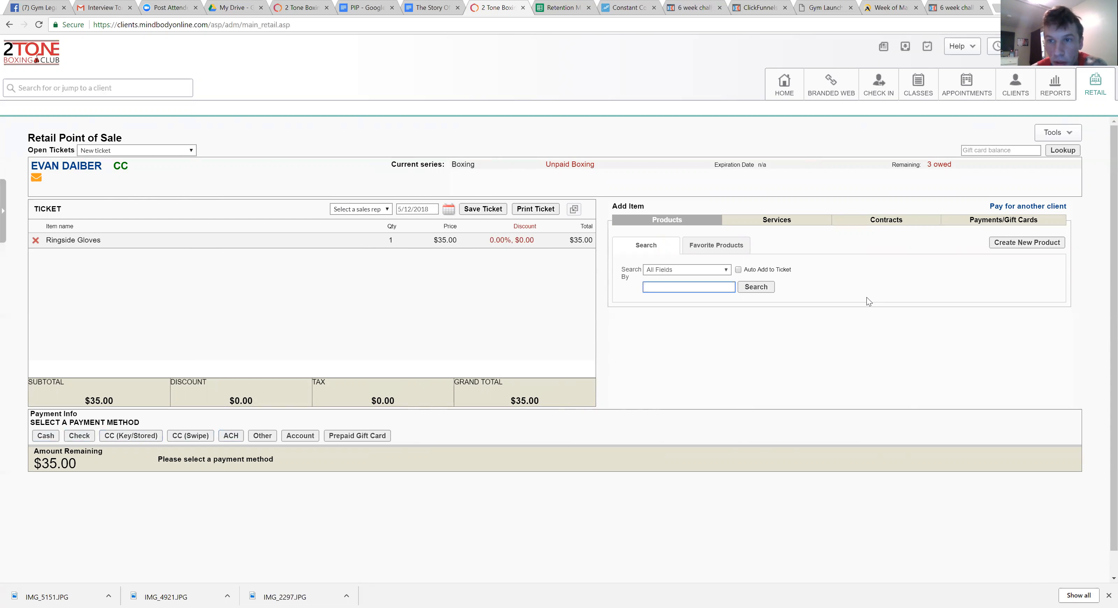
text(b)
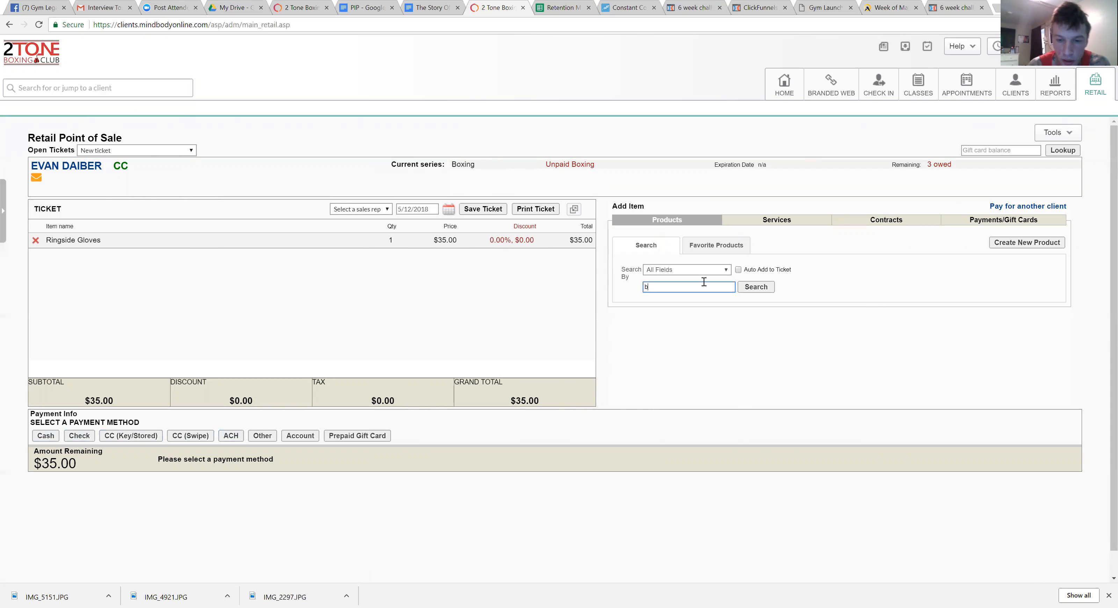
text(aloons)
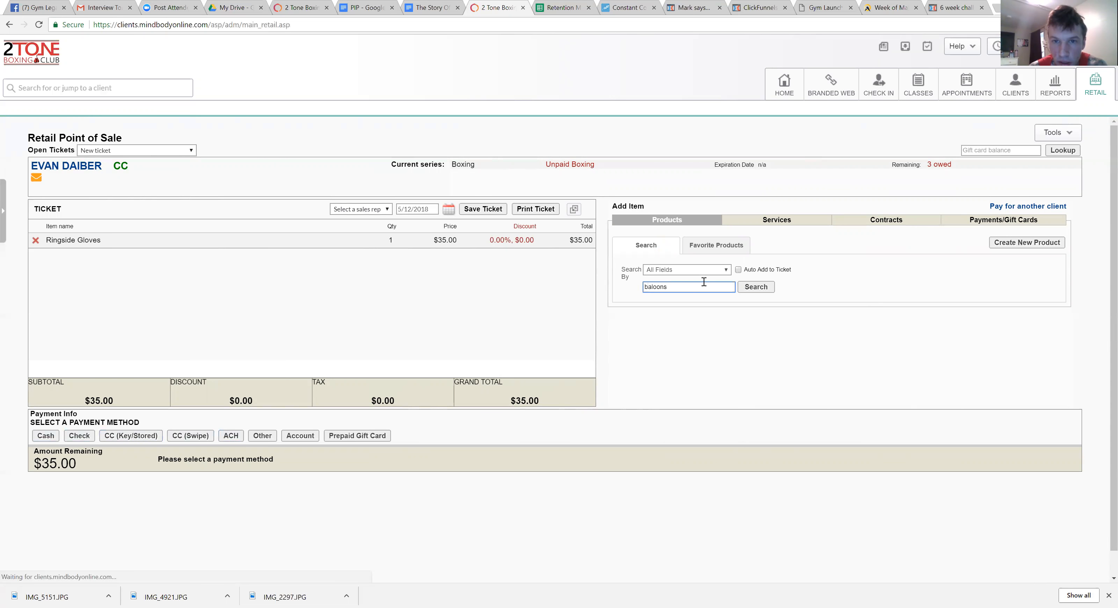
click(755, 286)
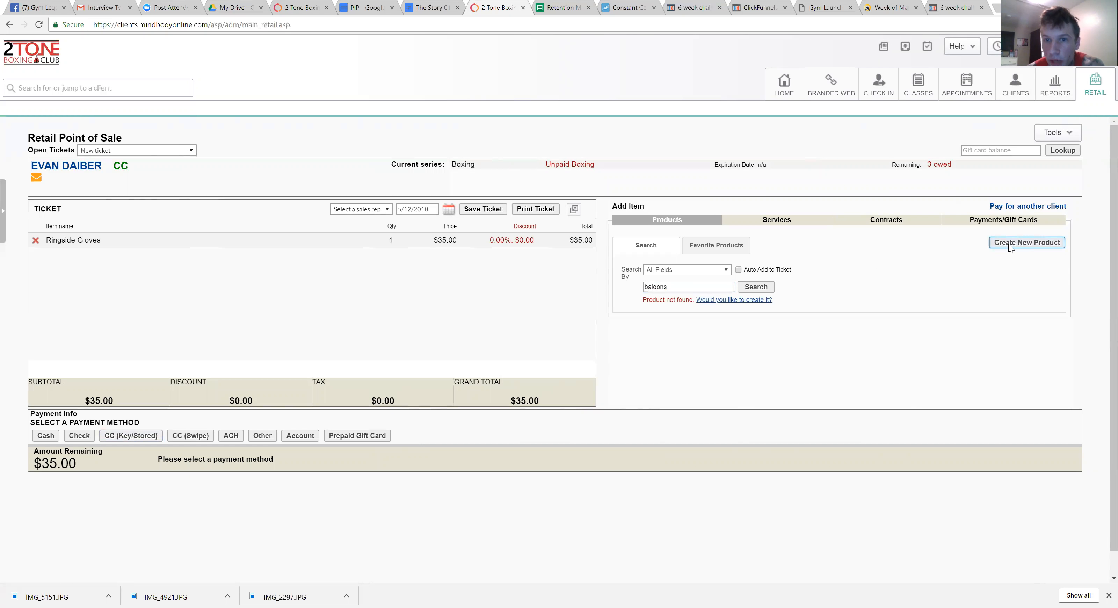
Create a new product named balloons with a $10 retail price.
click(1025, 242)
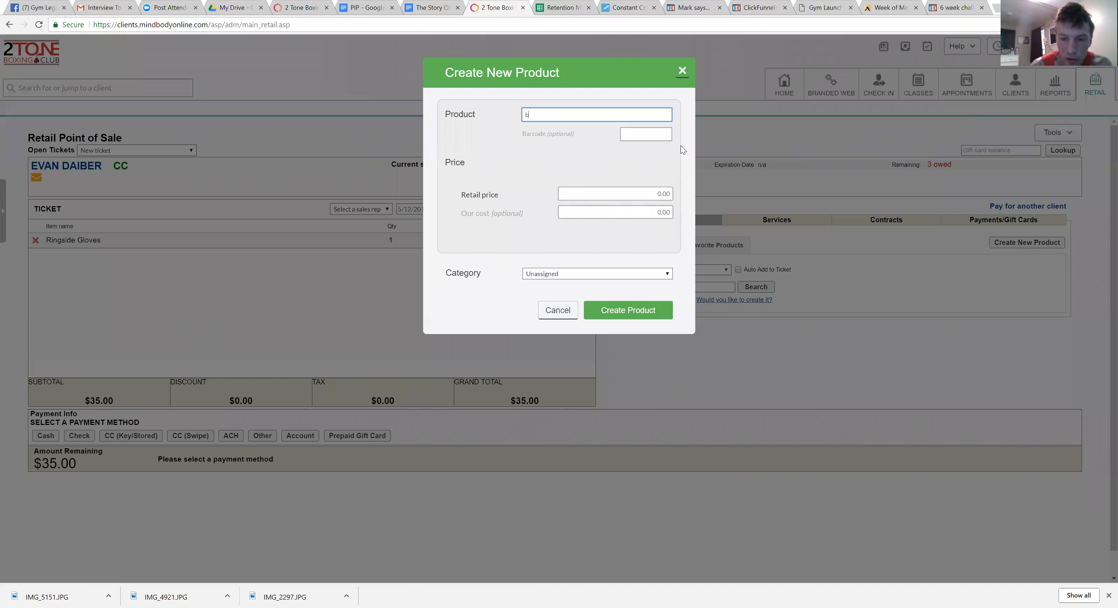
text(balloons)
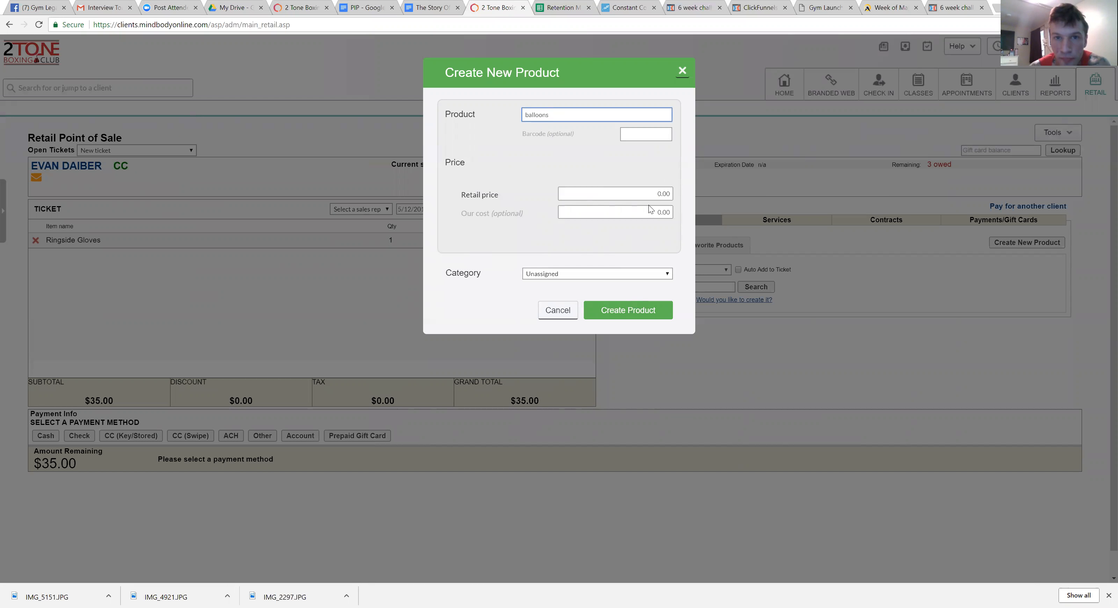
click(616, 194)
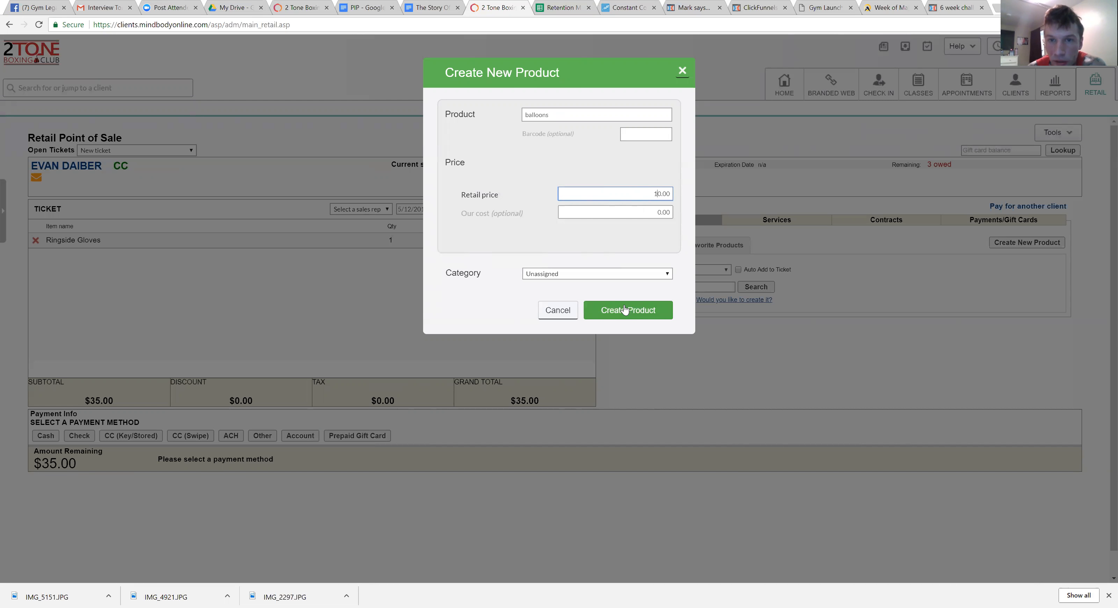
click(626, 310)
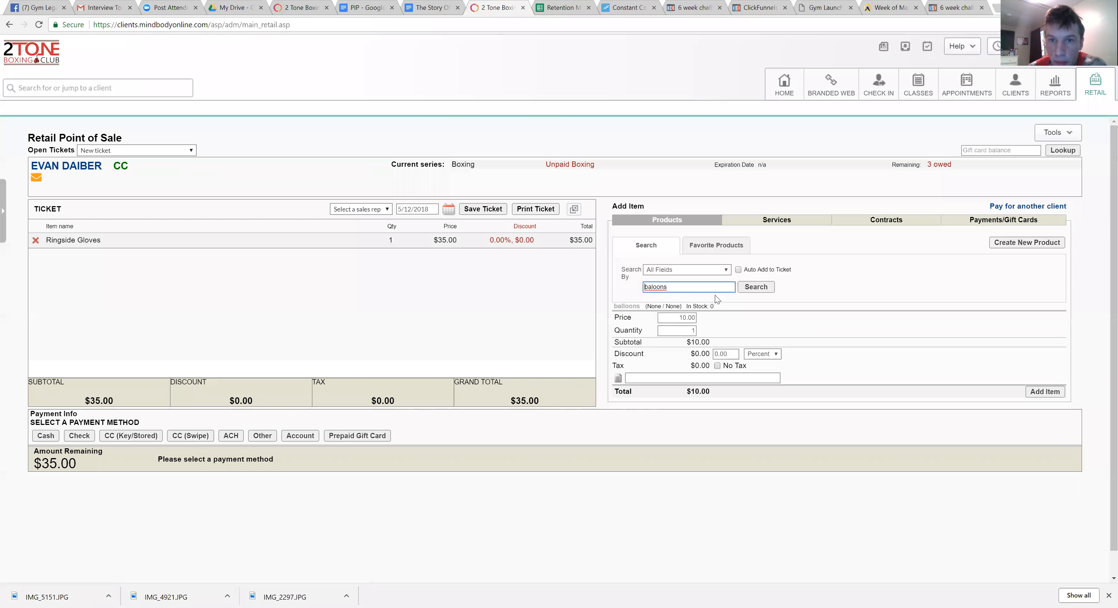
mouse_move(808, 306)
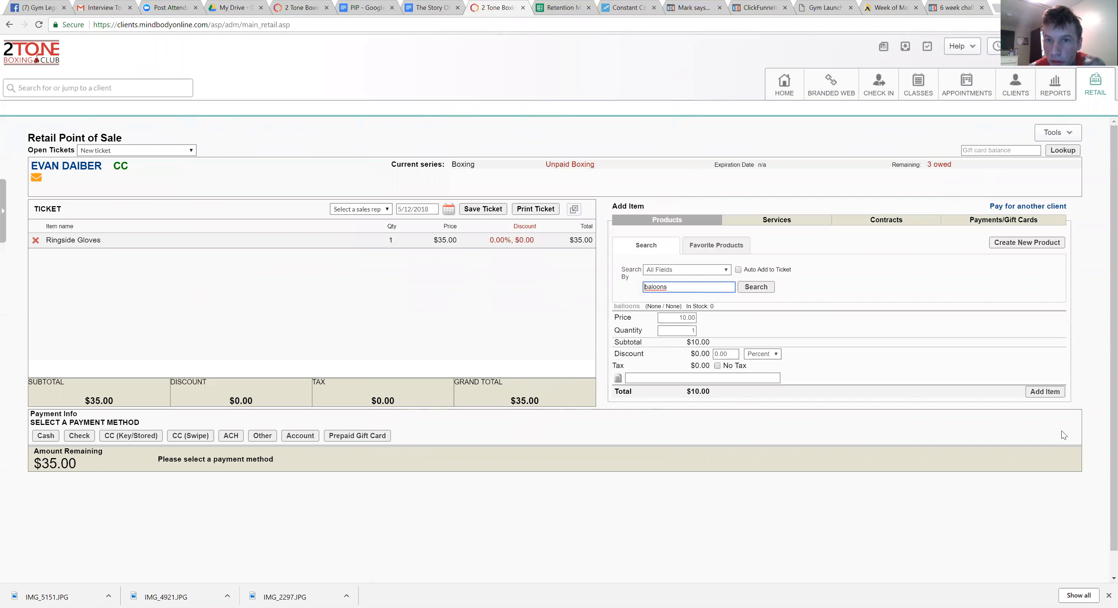
Add balloons at $10.00 to the ticket, bringing the total to $45.00.
click(1044, 390)
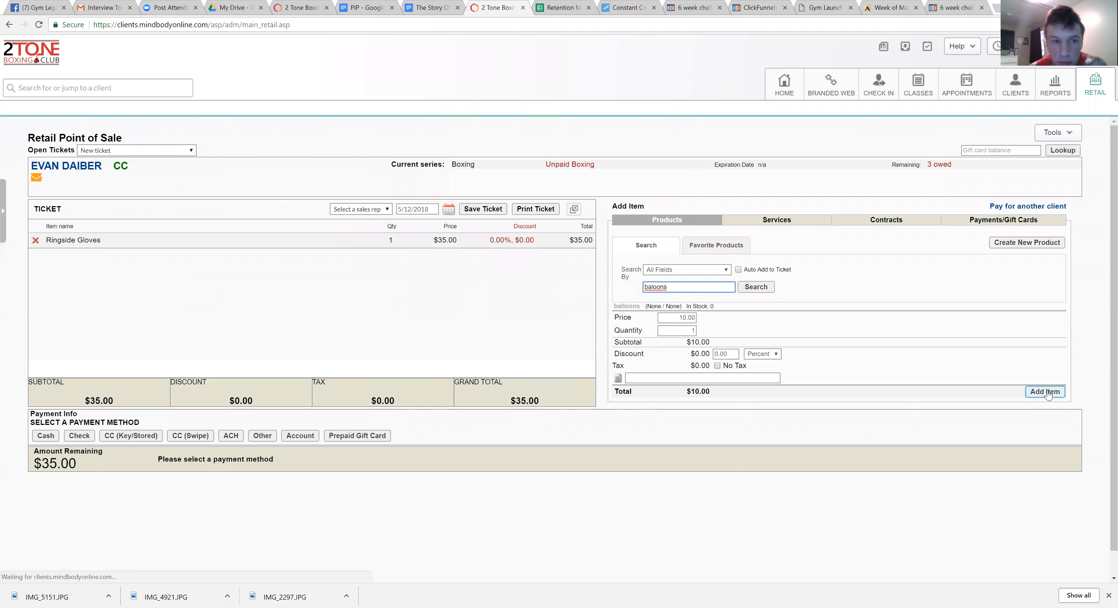
click(1045, 391)
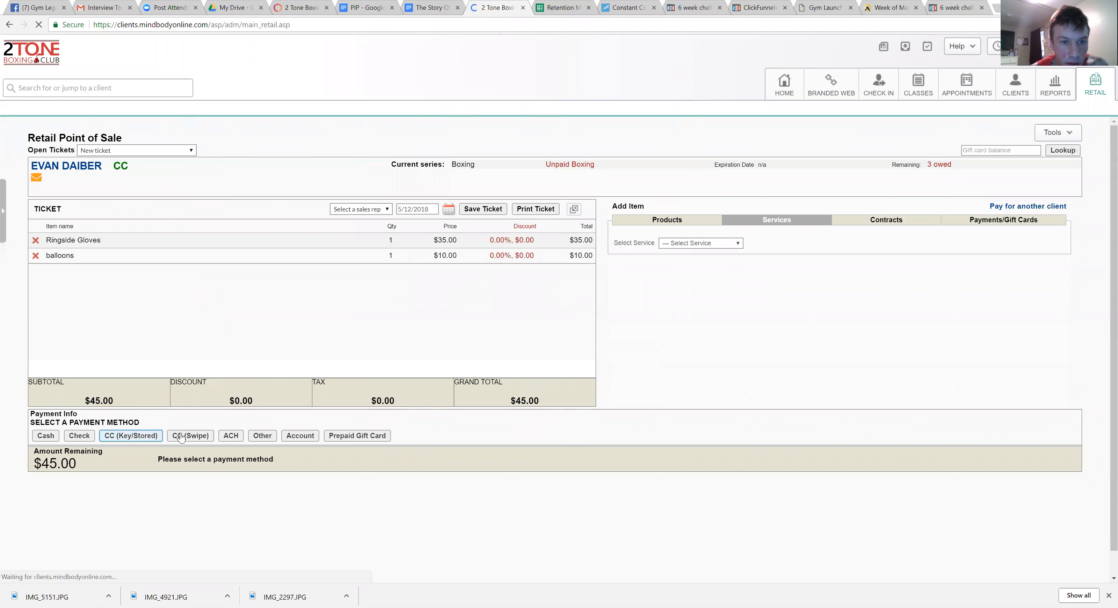
Choose CC (Key/Stored) to pay the $45.00 ticket by credit card.
click(231, 435)
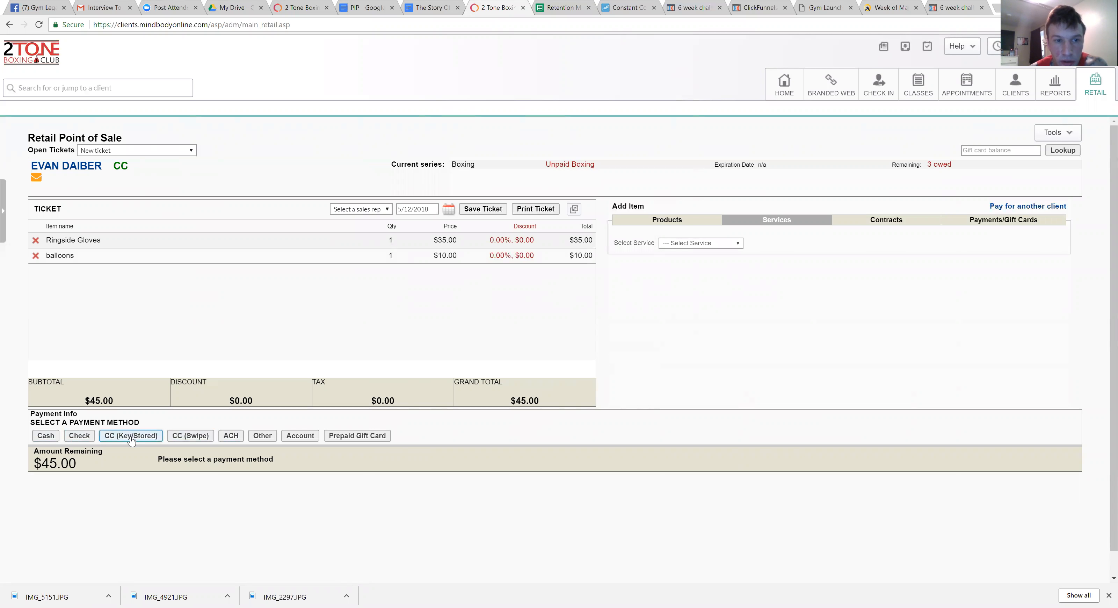
click(130, 436)
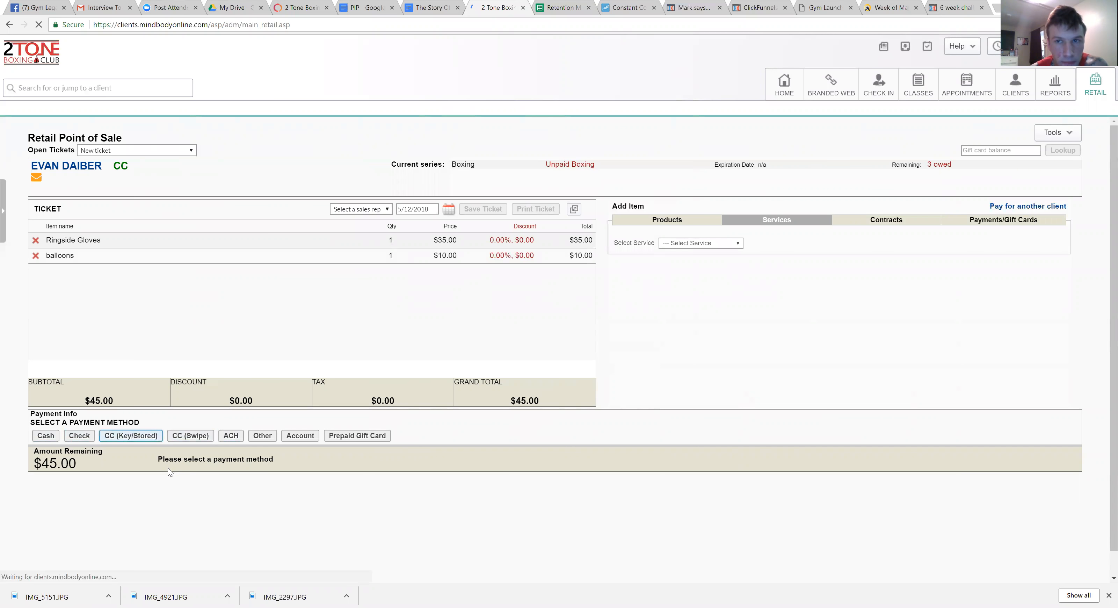
click(130, 435)
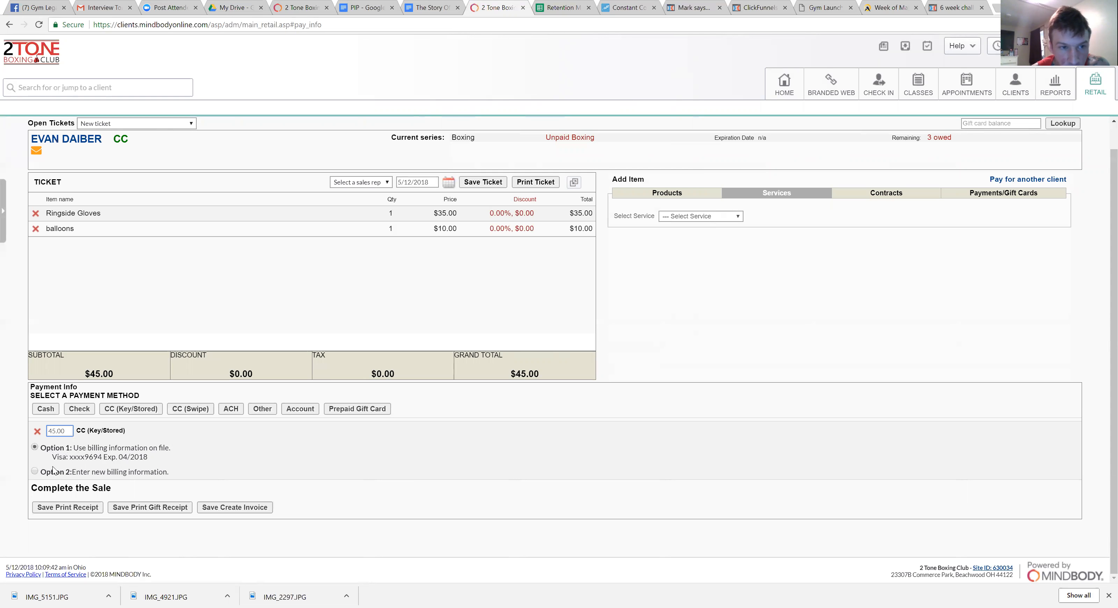
Enter a new credit card number for the $45.00 and store the billing information.
click(34, 471)
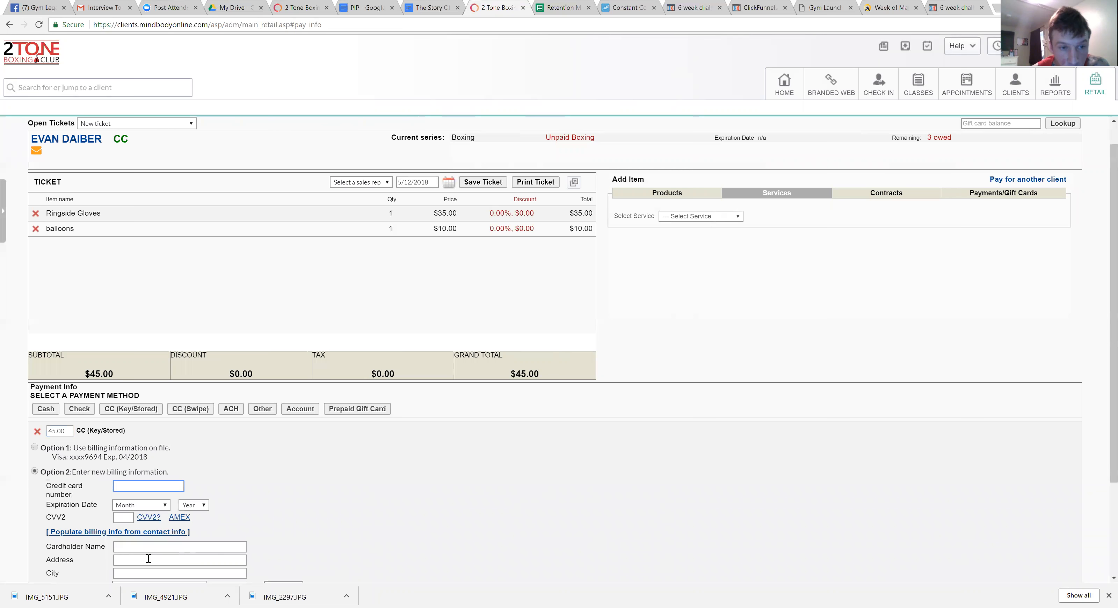
scroll(down, 3)
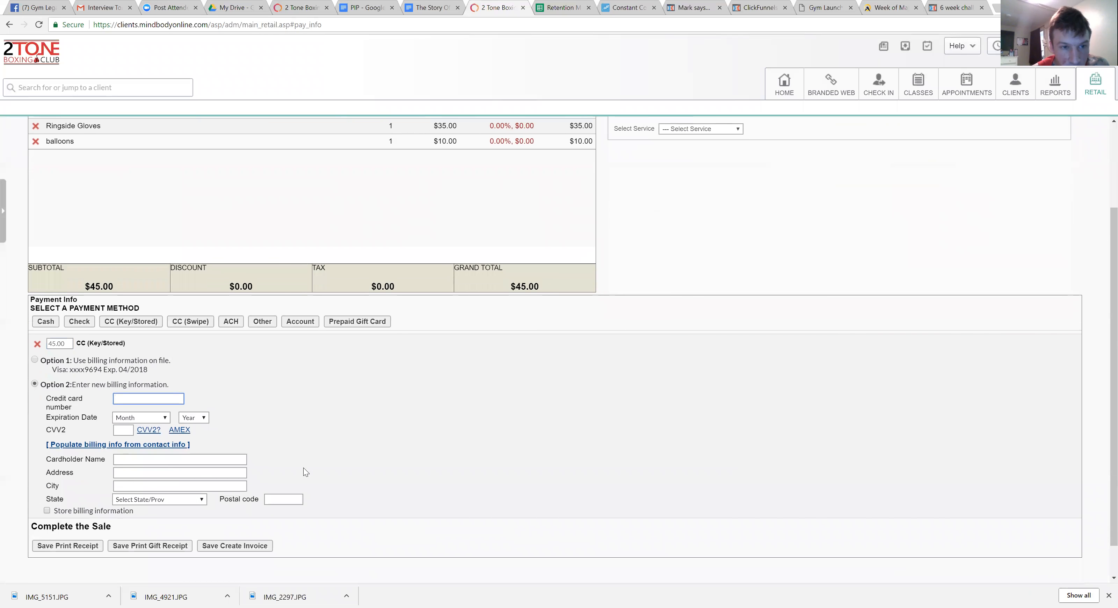
scroll(down, 3)
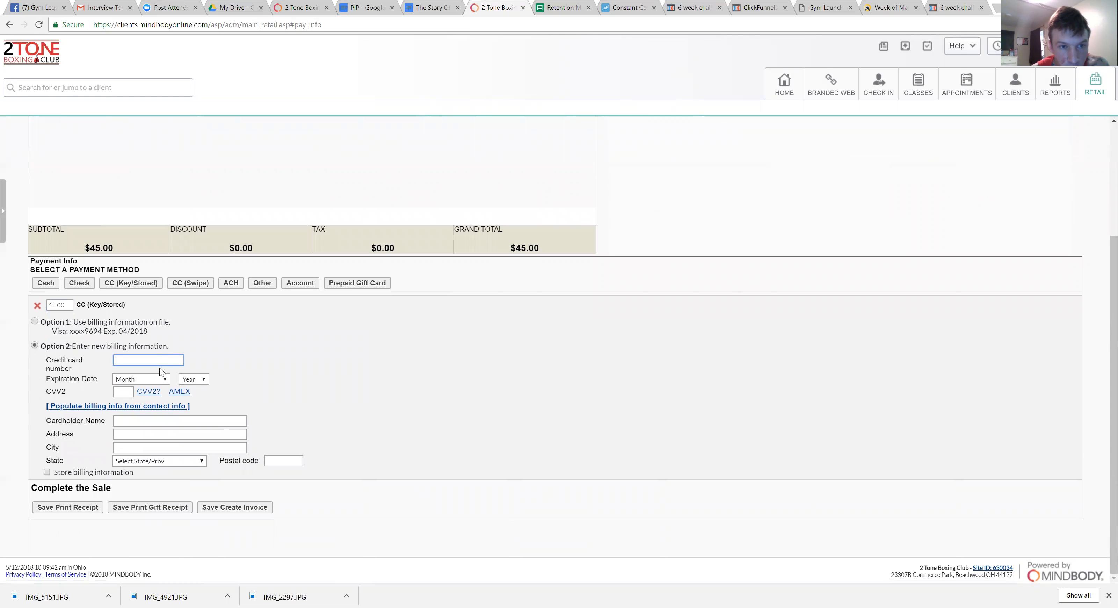
mouse_move(202, 385)
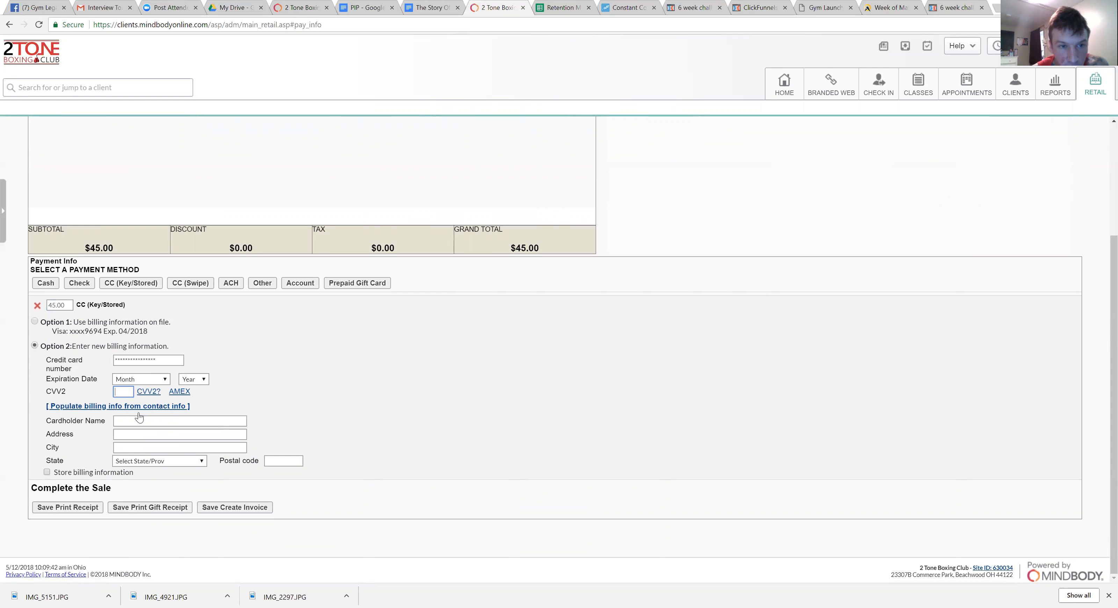
mouse_move(125, 462)
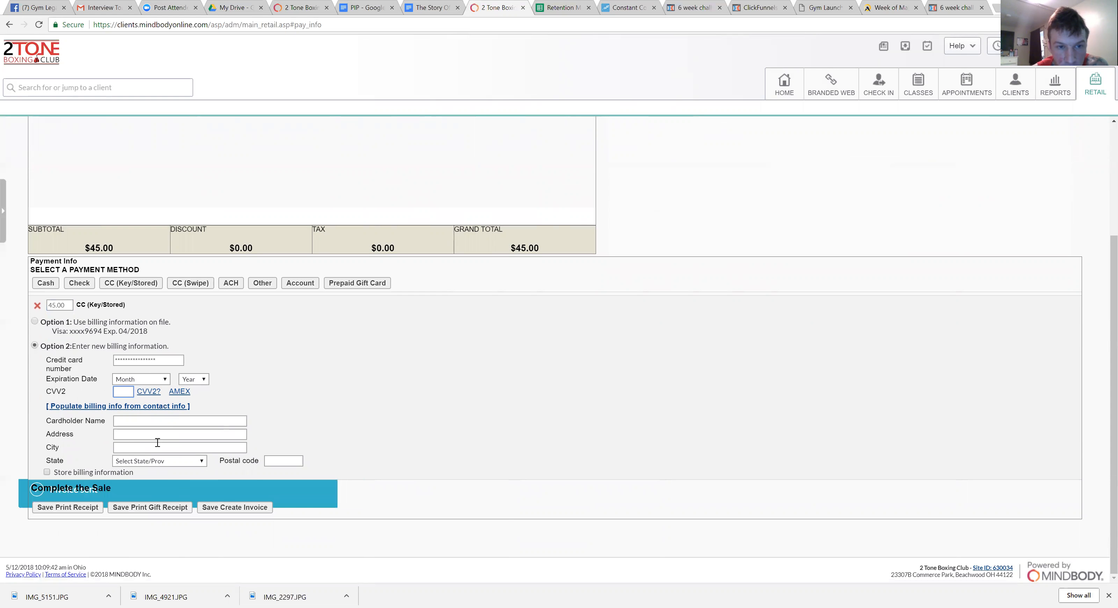
click(283, 460)
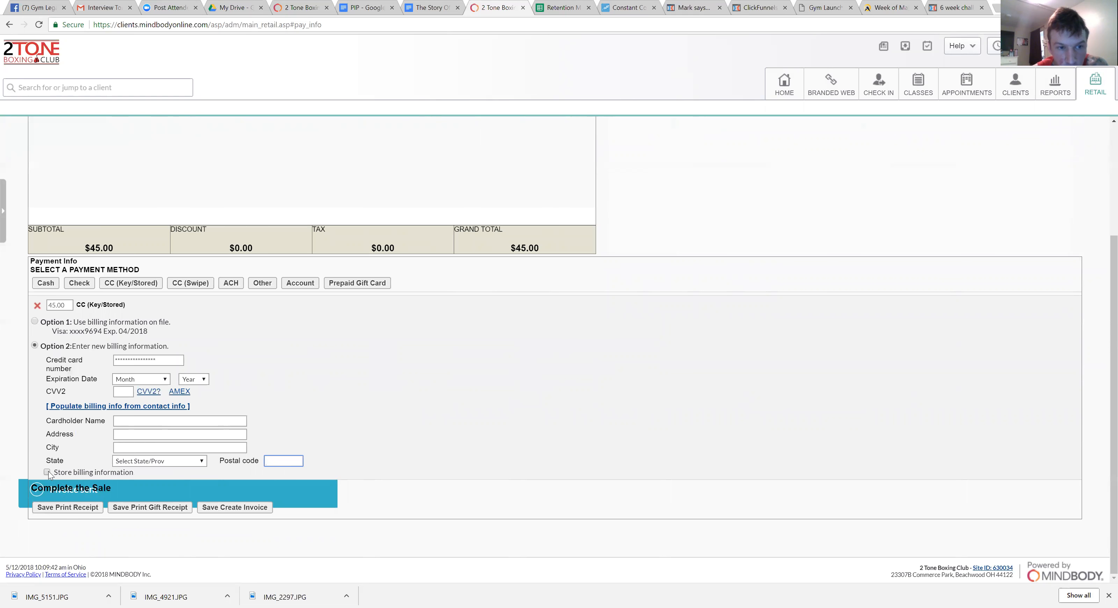
click(46, 472)
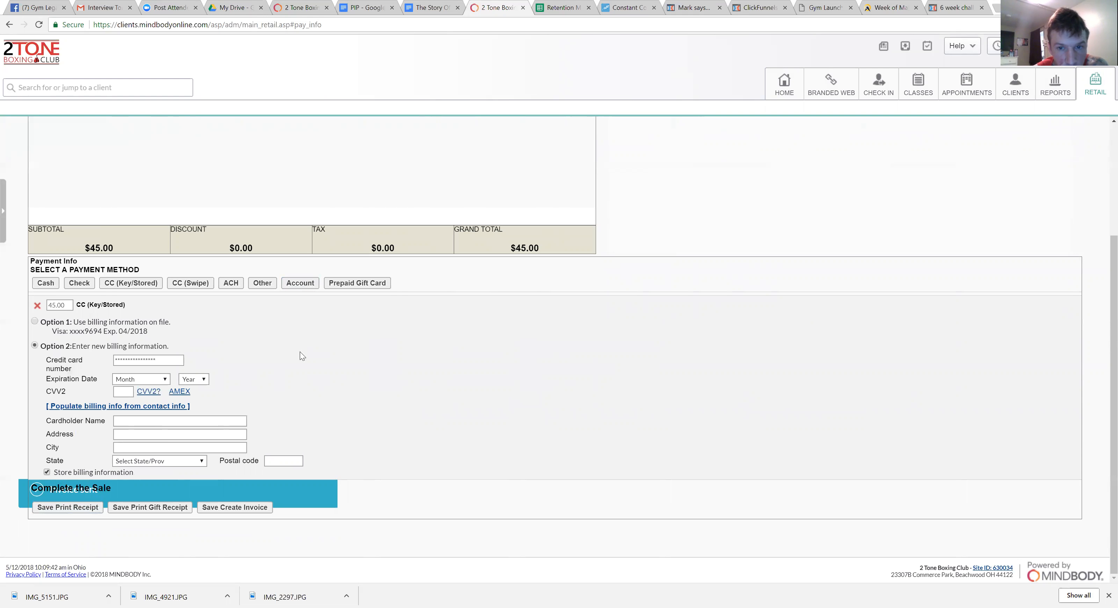
mouse_move(278, 439)
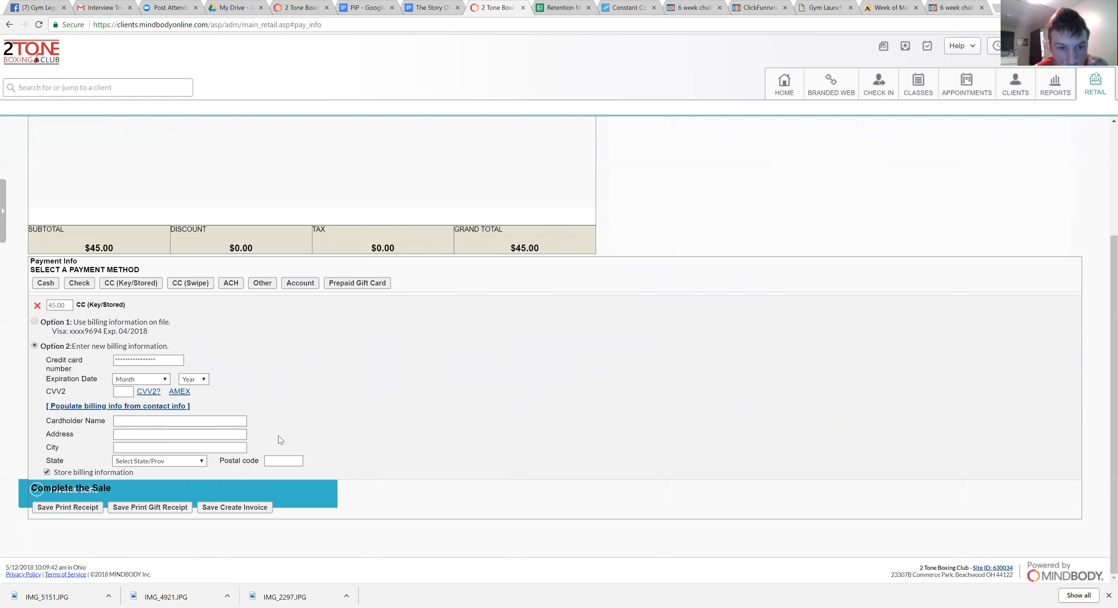